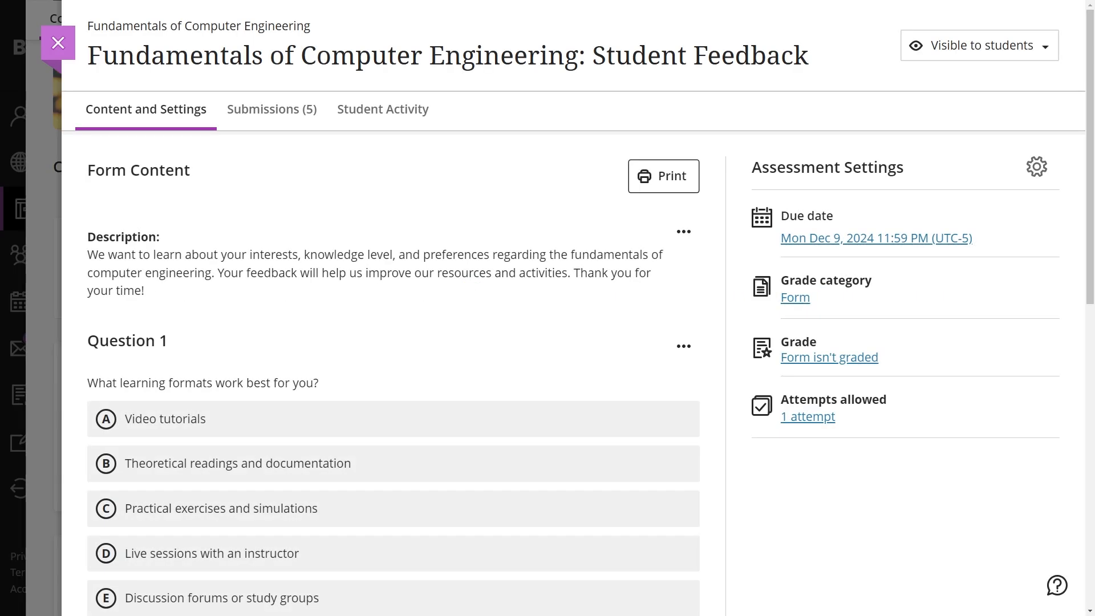
Add a new Form assessment at the top of the Fundamentals of Computer Engineering course content
{"action": "scroll", "scroll_direction": "down", "scroll_amount": 3}
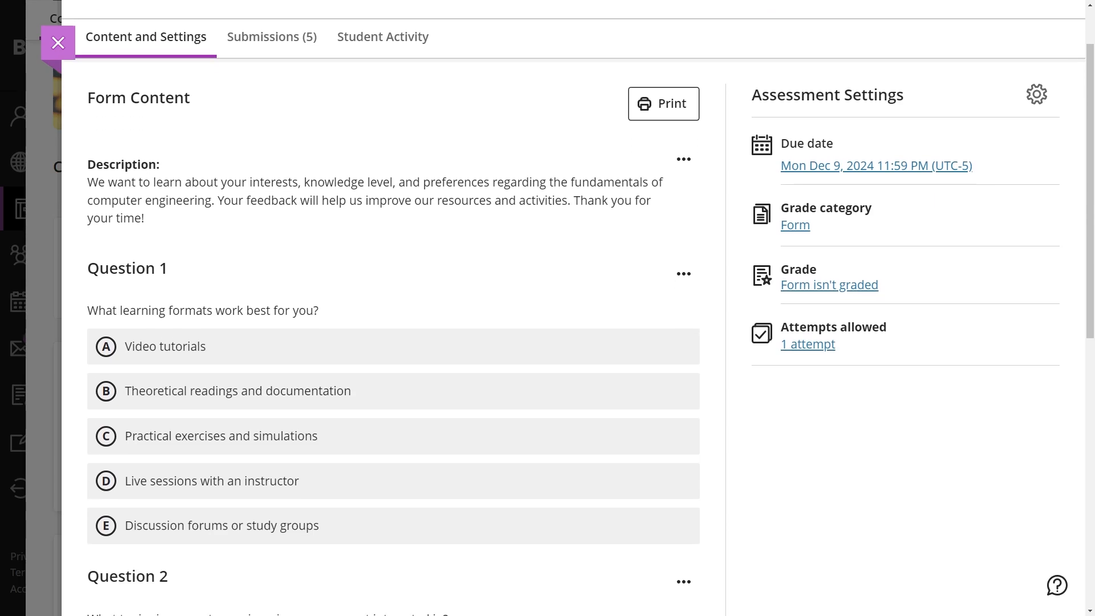
{"action": "scroll", "scroll_direction": "down", "scroll_amount": 3}
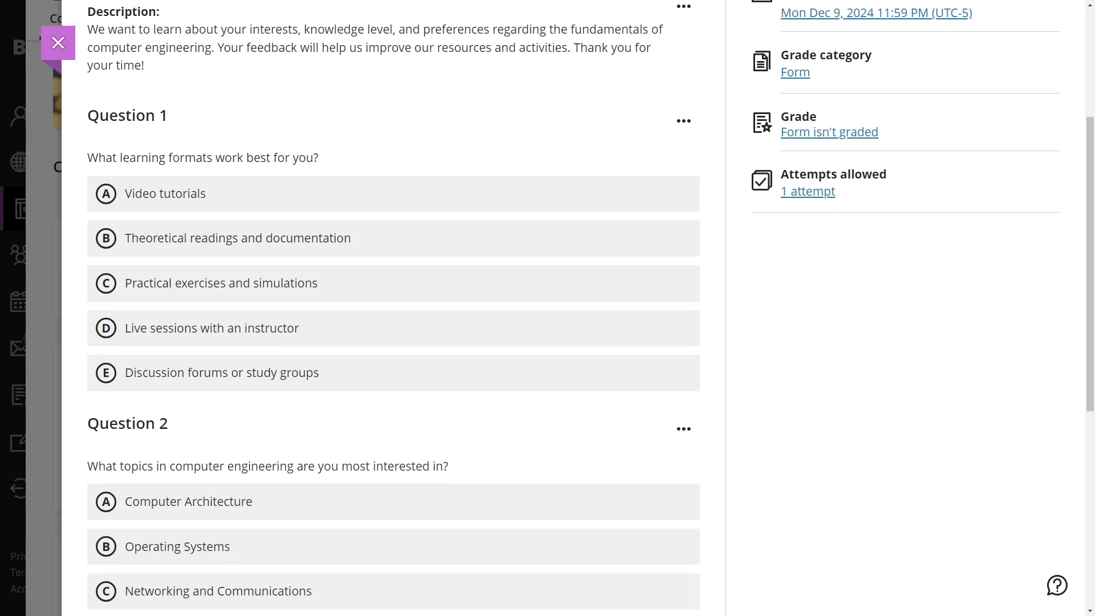
{"action": "scroll", "scroll_direction": "down", "scroll_amount": 3}
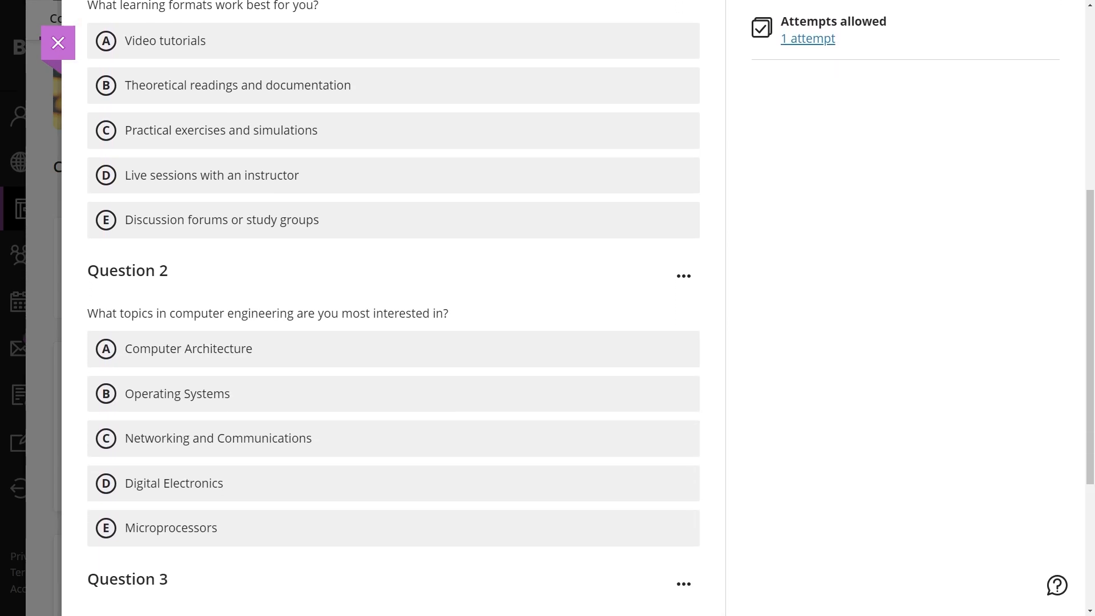
{"action": "scroll", "scroll_direction": "down", "scroll_amount": 3}
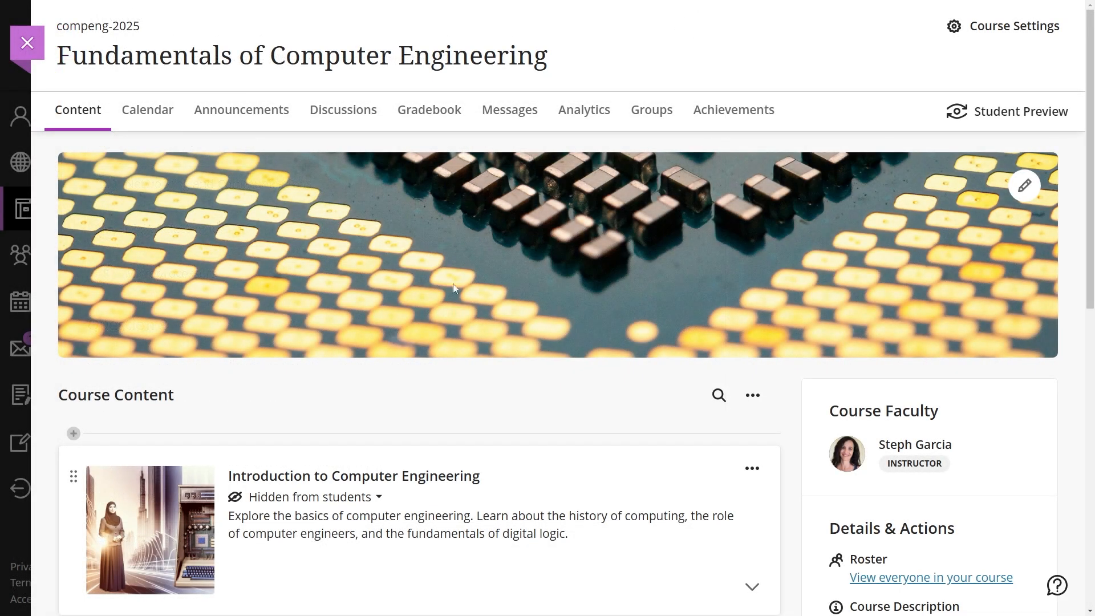
{"action": "mouse_move", "coordinate": [500, 380]}
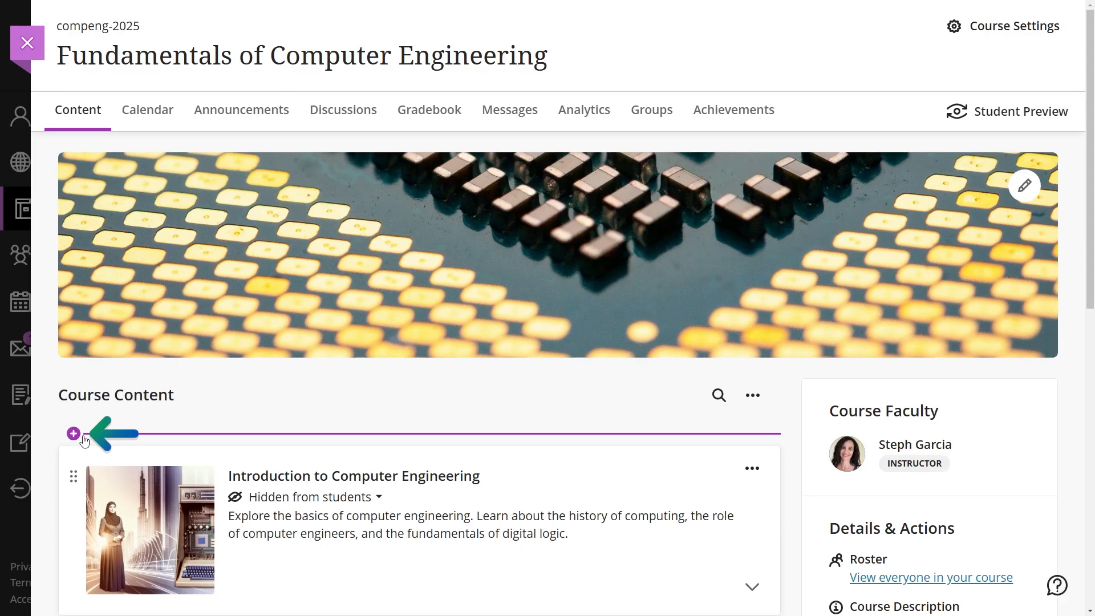
{"action": "left_click", "coordinate": [73, 433]}
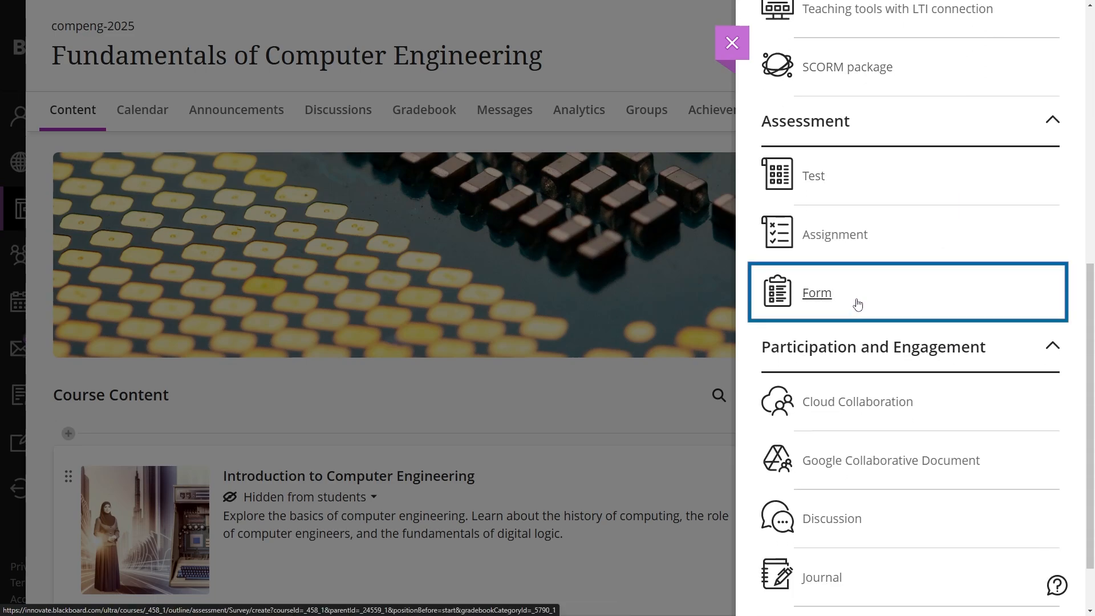
{"action": "left_click", "coordinate": [817, 292]}
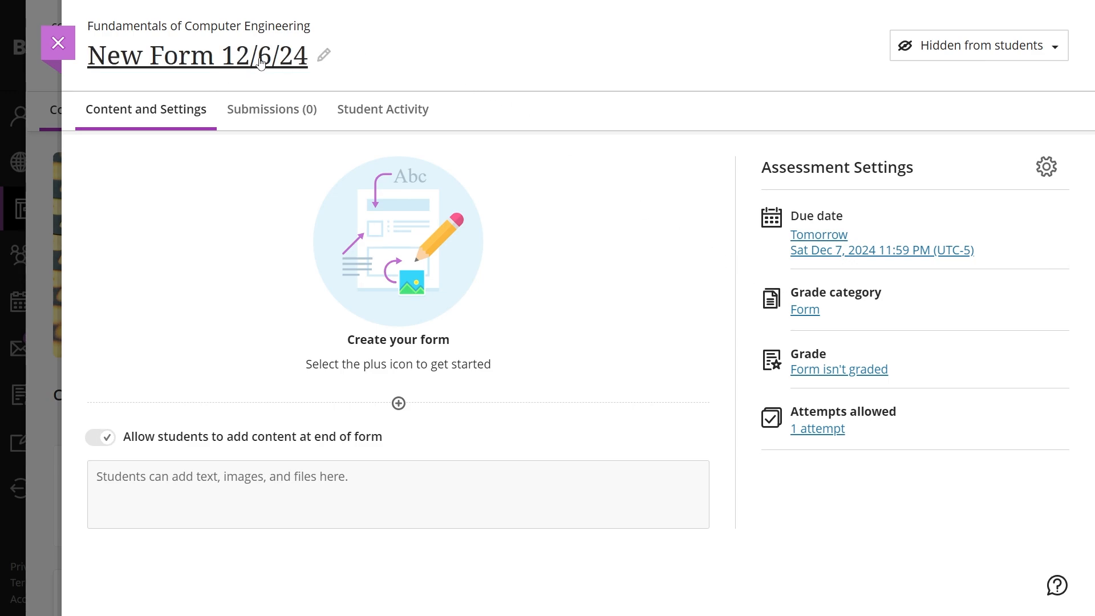
Title the form 'Fundamentals of Computer Engineering: Student Feedback'
{"action": "left_click", "coordinate": [196, 54]}
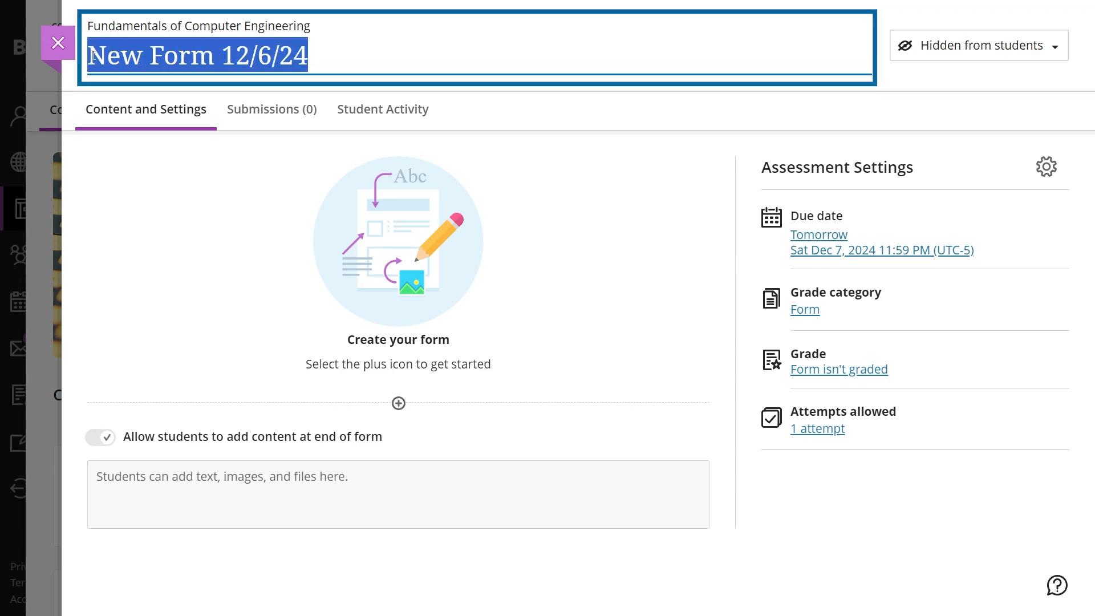
{"action": "type", "text": "Fundamentals of Computer Engineering: Student Feedback"}
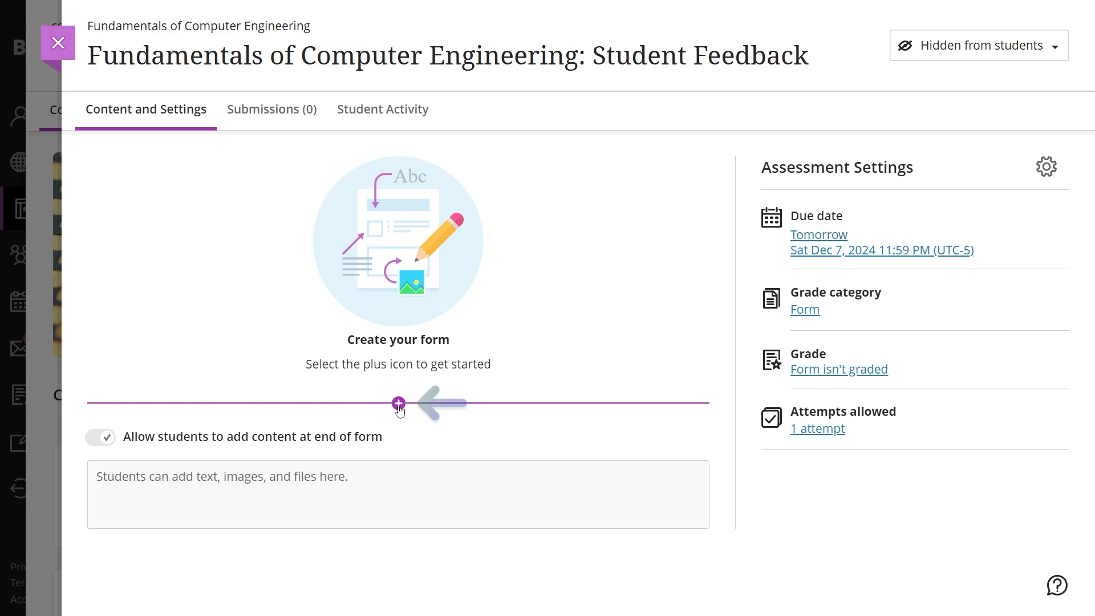
Add a description text block and a multiple-choice Question 1 on computer engineering topics of interest
{"action": "left_click", "coordinate": [398, 404]}
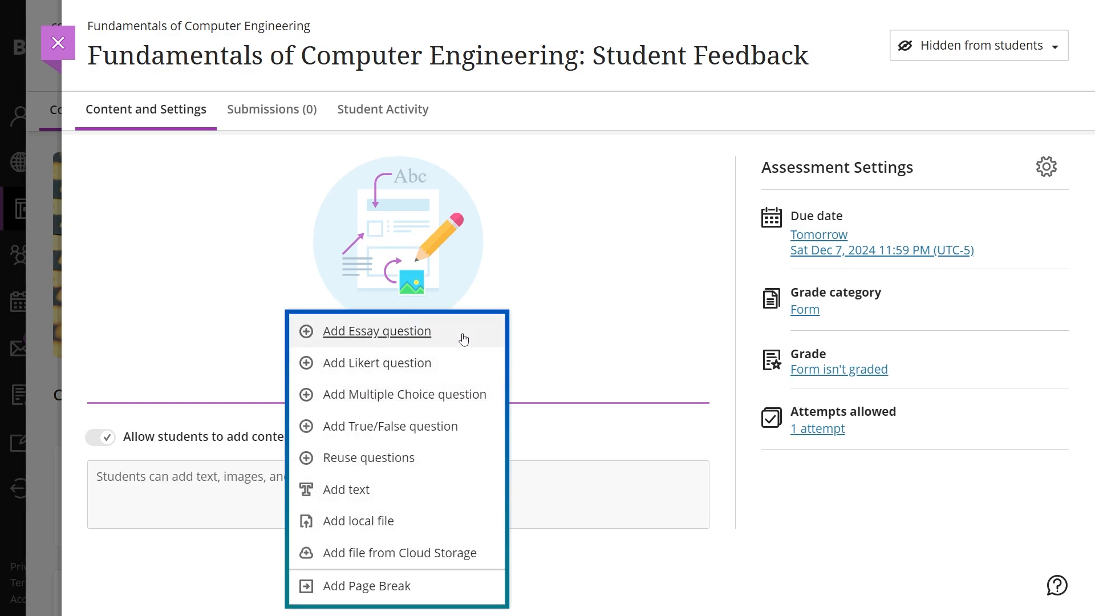
{"action": "mouse_move", "coordinate": [465, 454]}
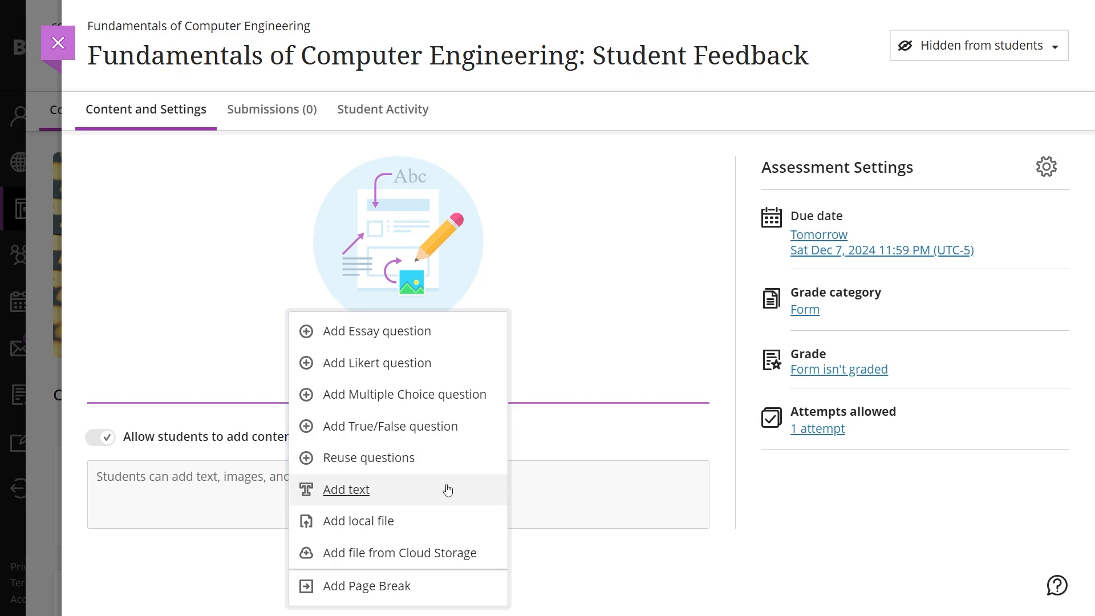
{"action": "left_click", "coordinate": [404, 393]}
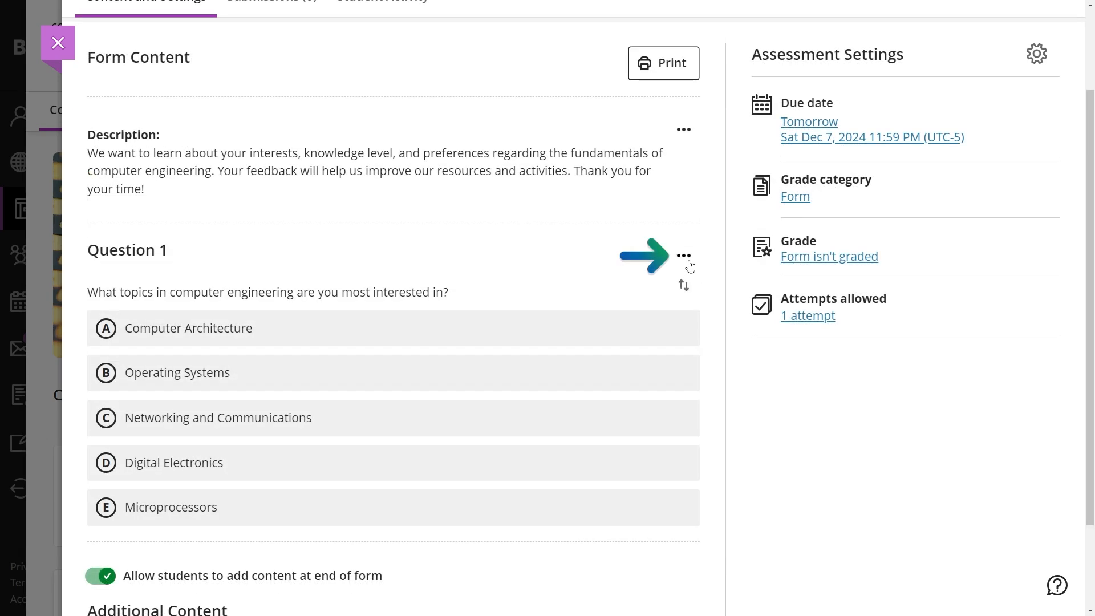
{"action": "left_click", "coordinate": [683, 255]}
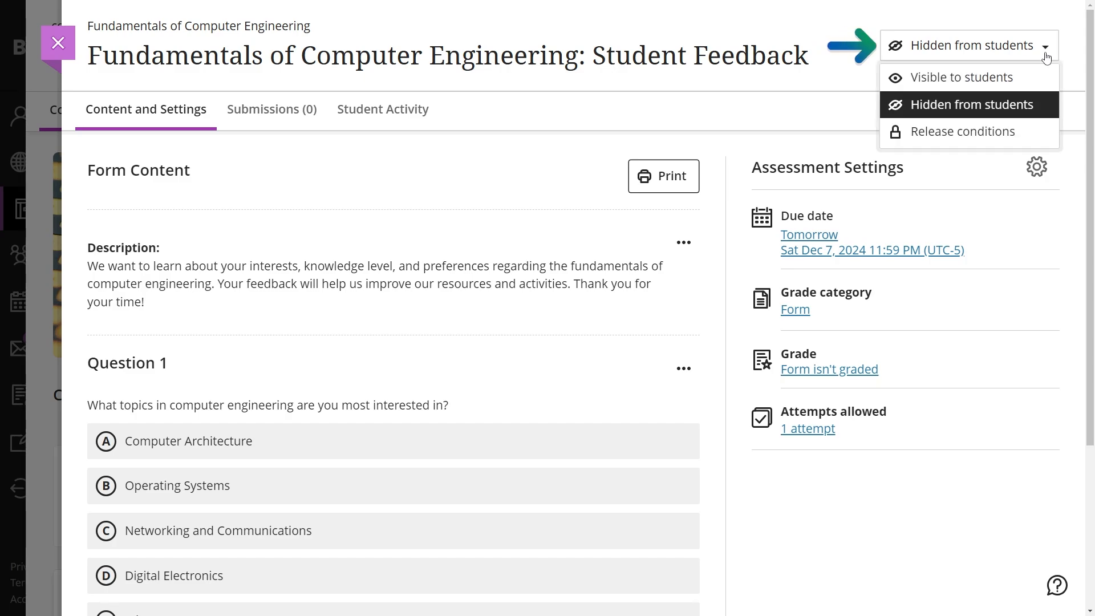
Set the form to Visible to students, reviewing release conditions without saving changes
{"action": "left_click", "coordinate": [965, 77]}
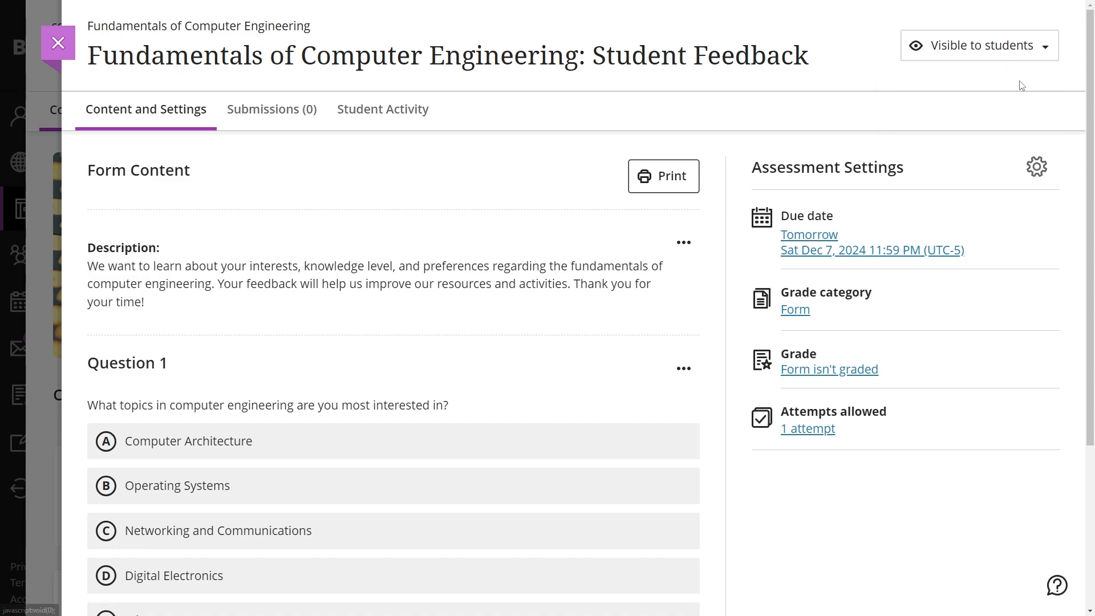
{"action": "left_click", "coordinate": [980, 45]}
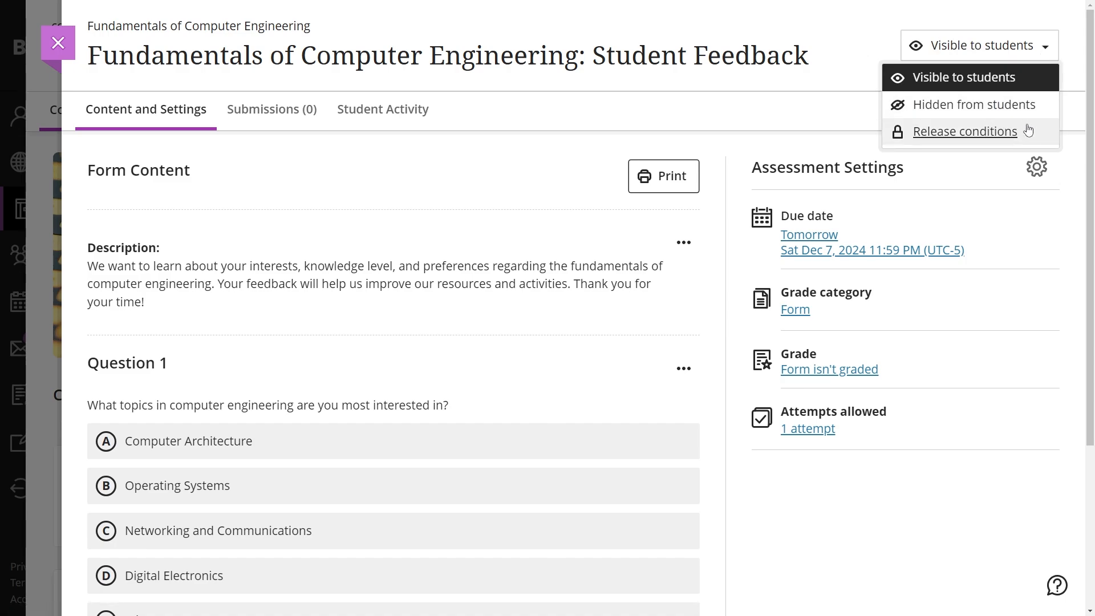
{"action": "left_click", "coordinate": [965, 131]}
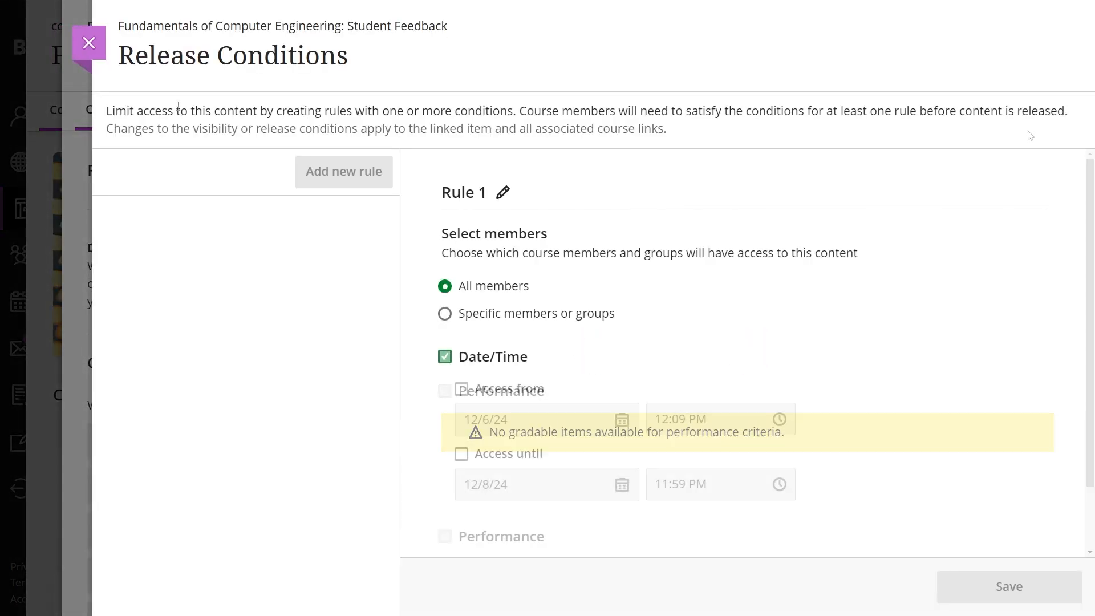
{"action": "left_click", "coordinate": [88, 43]}
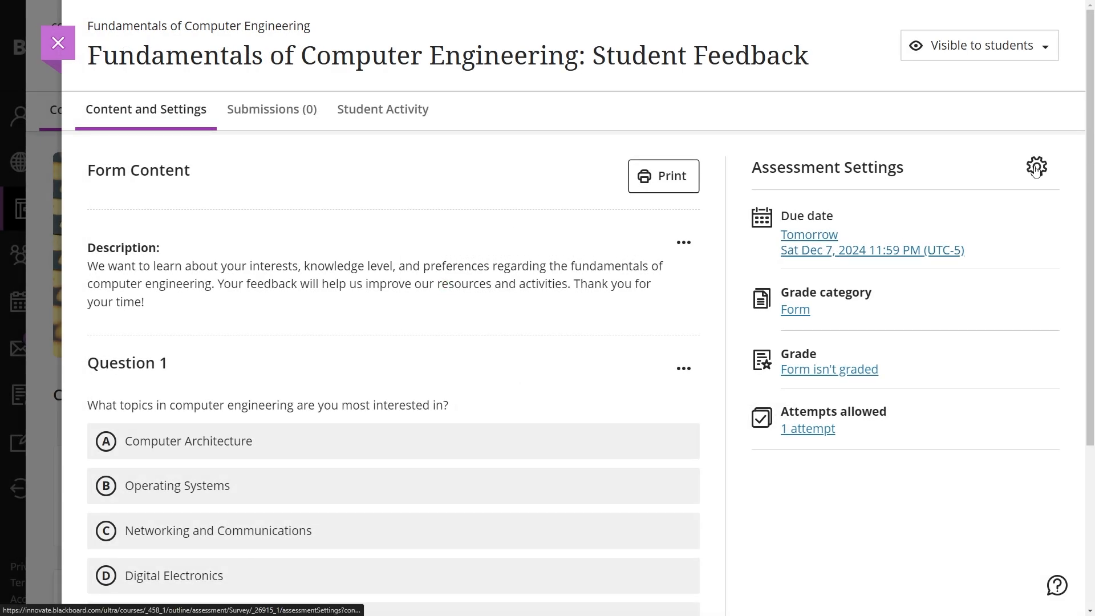
Save assessment settings with a due date, grade category Form and one attempt allowed
{"action": "left_click", "coordinate": [1035, 167]}
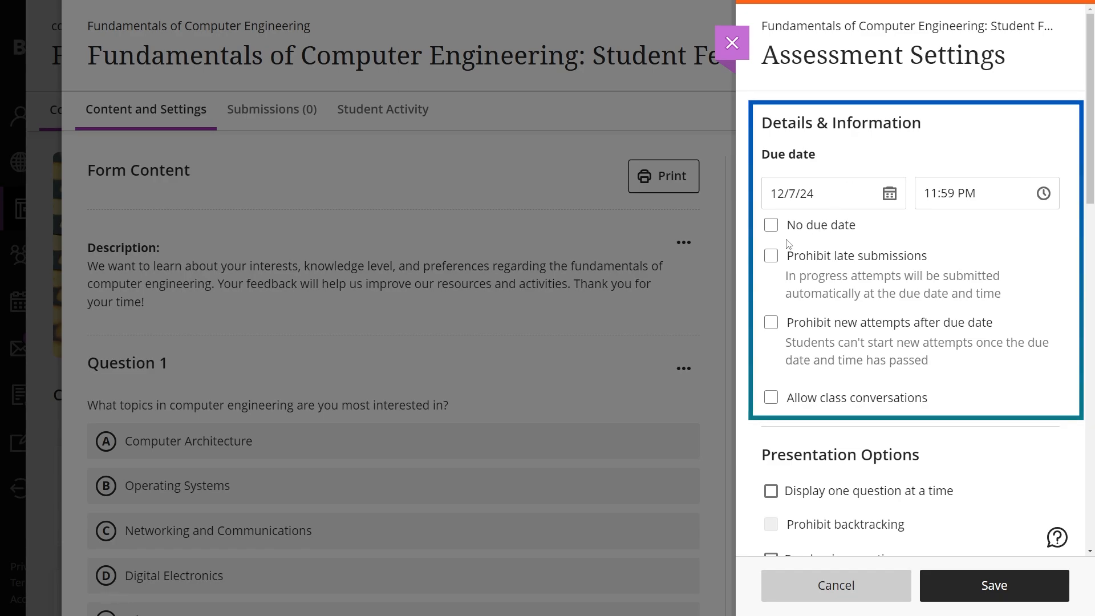
{"action": "left_click", "coordinate": [770, 225]}
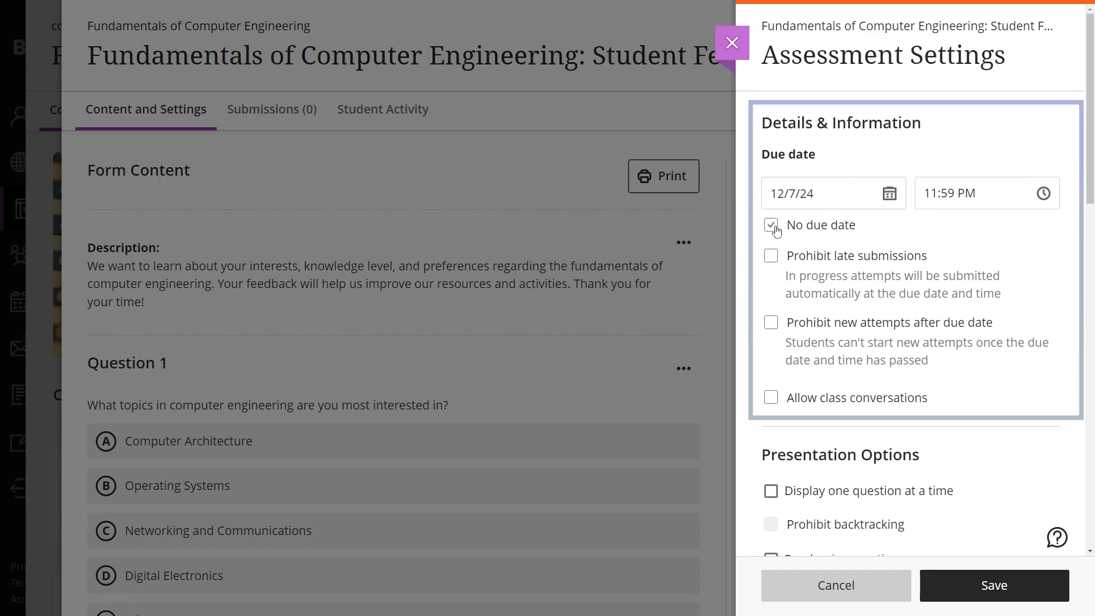
{"action": "scroll", "scroll_direction": "down", "scroll_amount": 3}
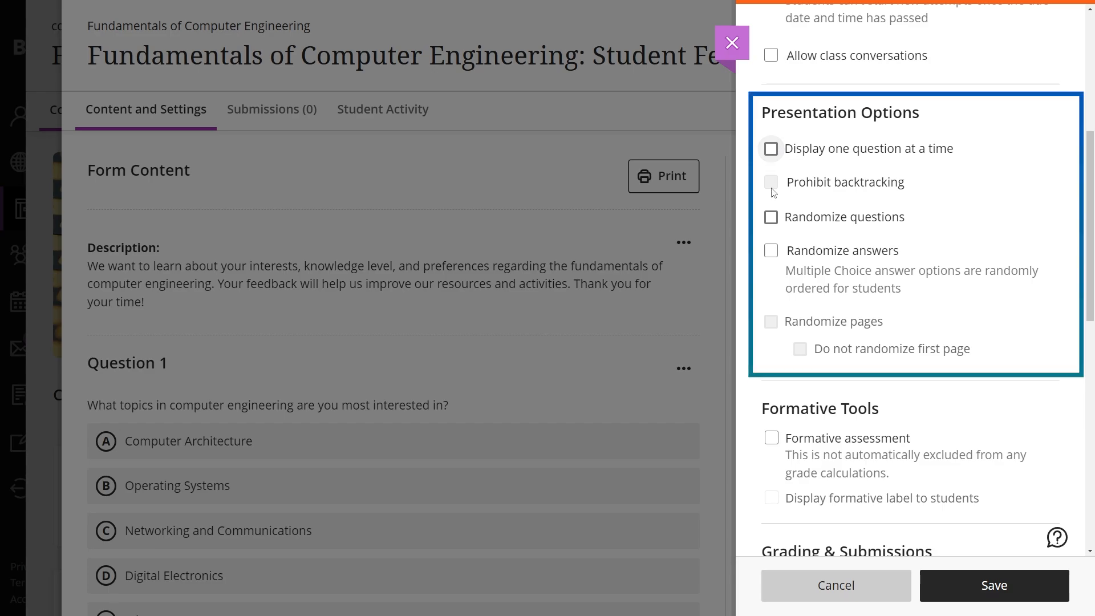
{"action": "mouse_move", "coordinate": [778, 218]}
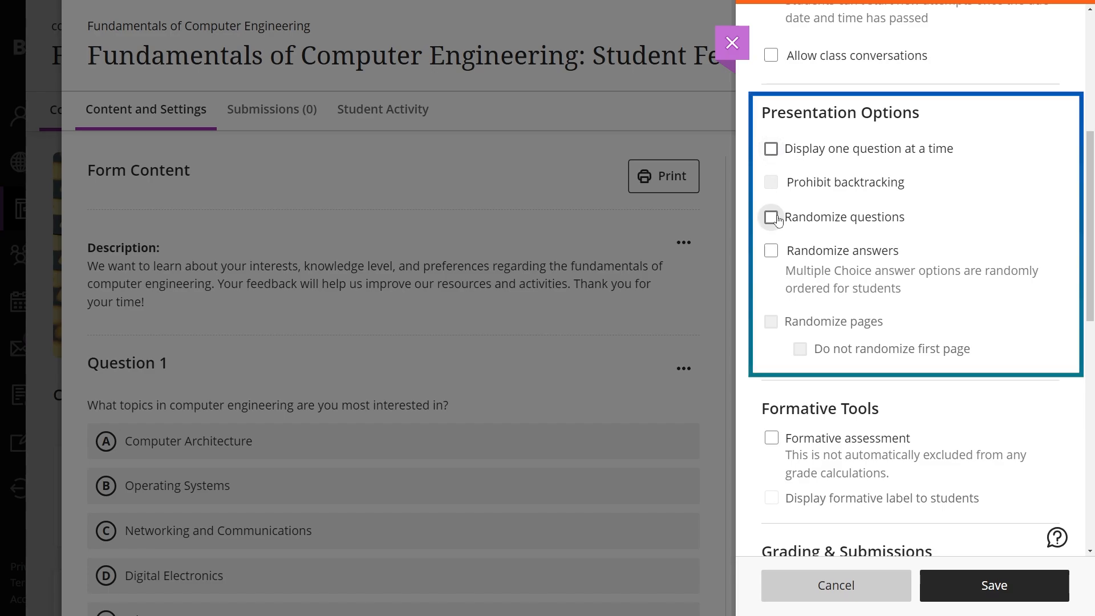
{"action": "left_click", "coordinate": [910, 304]}
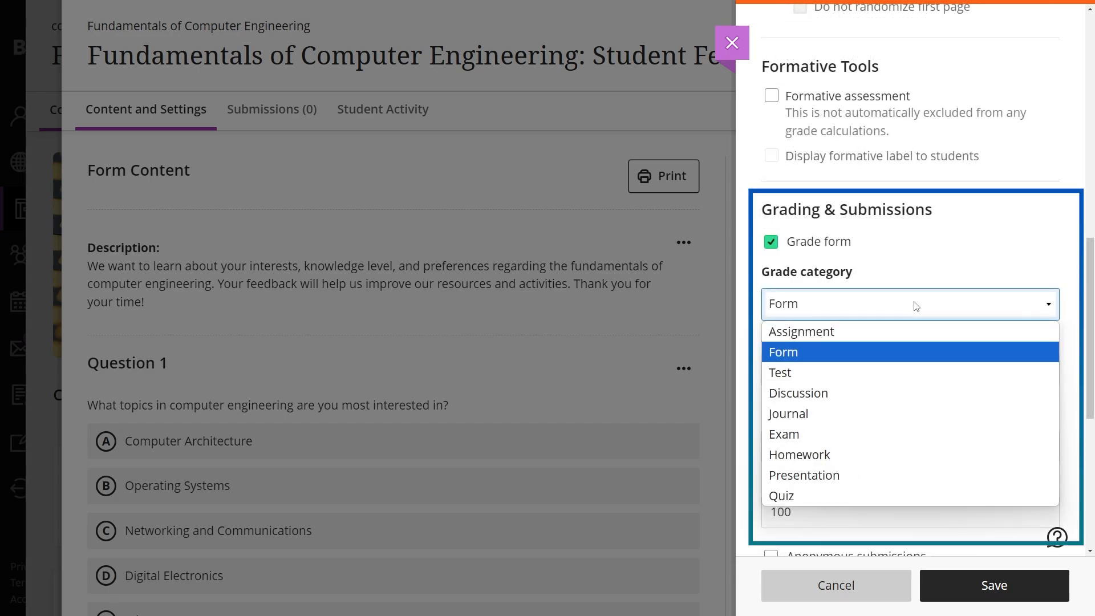
{"action": "left_click", "coordinate": [782, 351]}
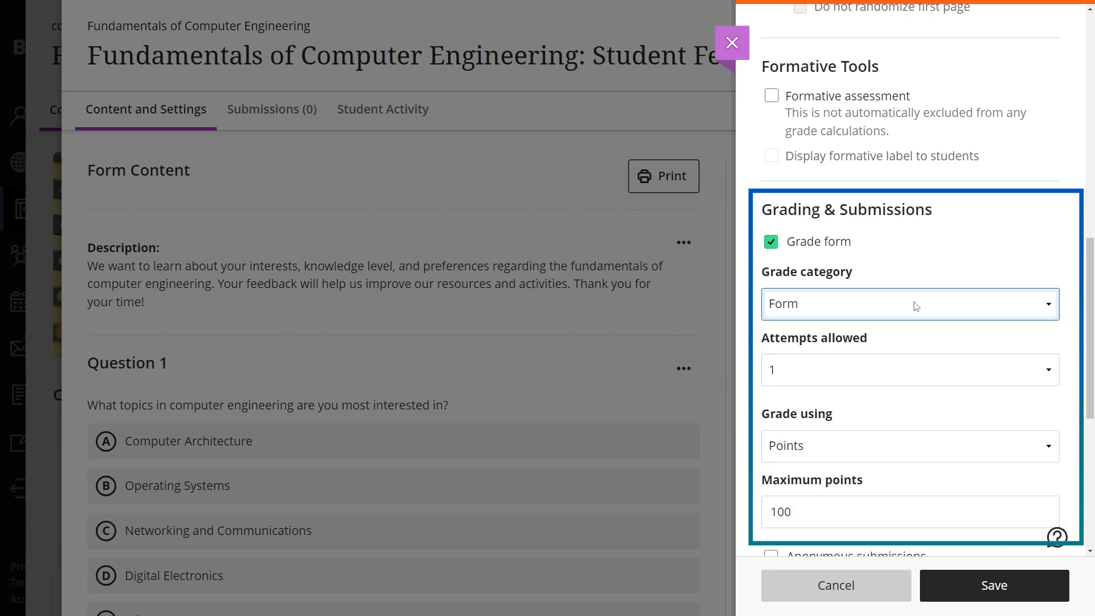
{"action": "scroll", "scroll_direction": "down", "scroll_amount": 3}
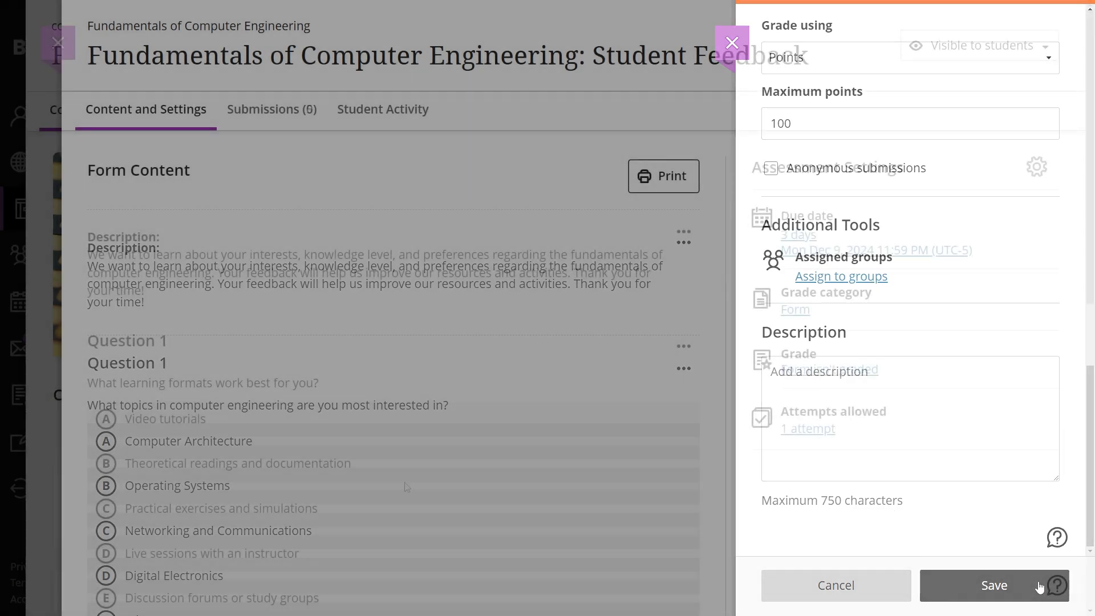
{"action": "left_click", "coordinate": [995, 585]}
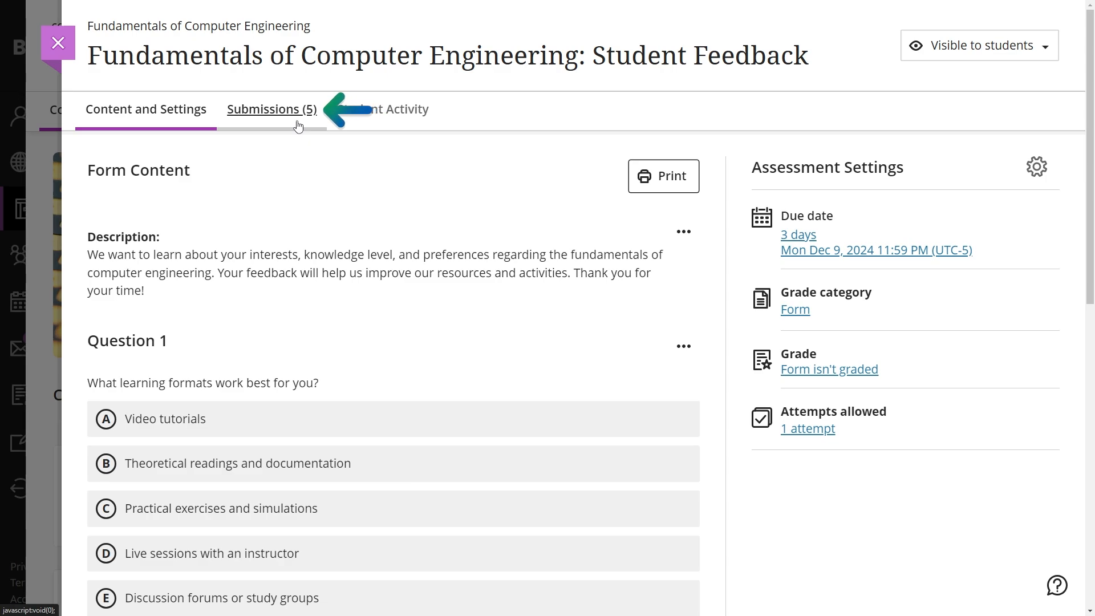
{"action": "left_click", "coordinate": [272, 109]}
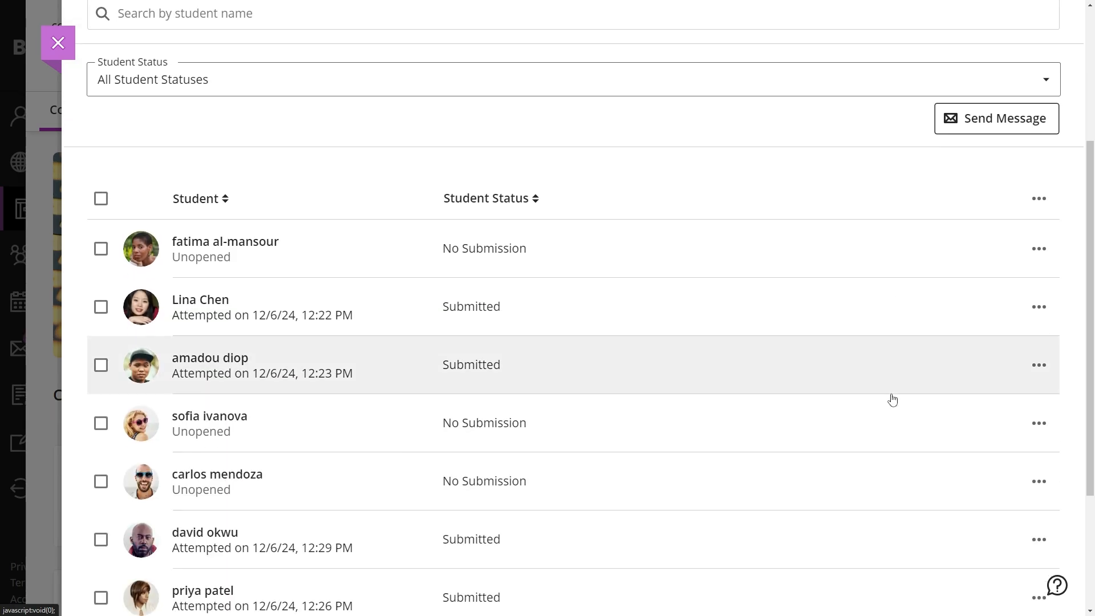
{"action": "scroll", "scroll_direction": "down", "scroll_amount": 3}
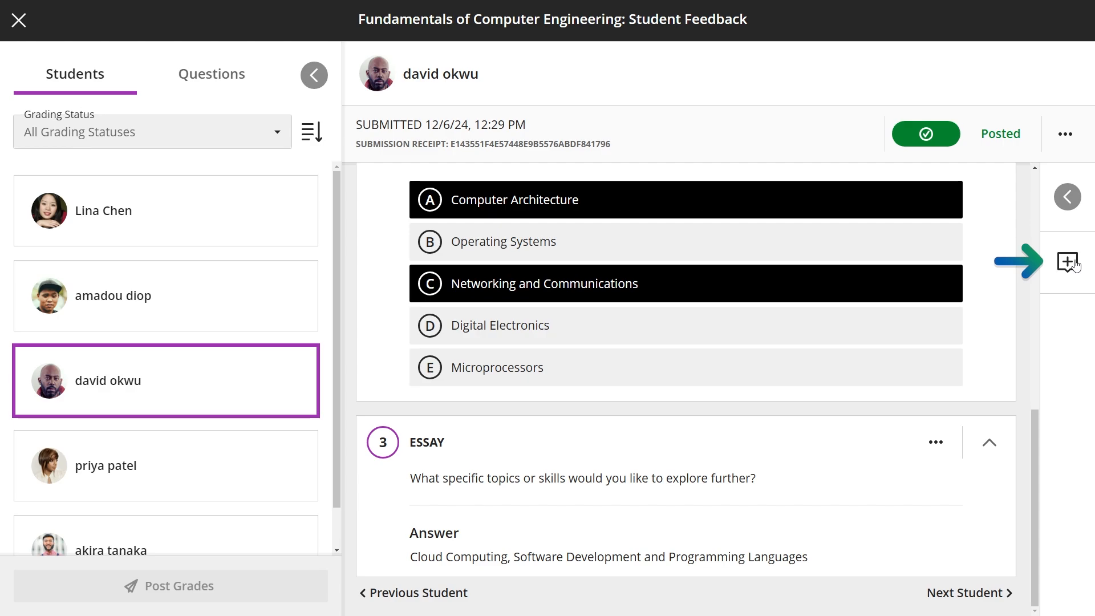
{"action": "left_click", "coordinate": [1068, 262]}
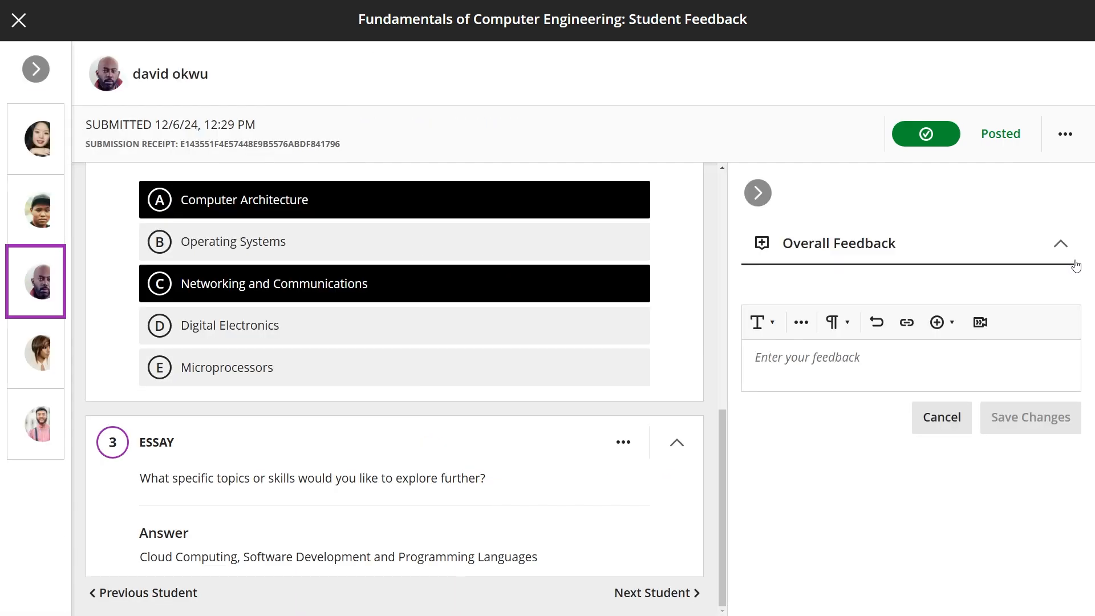
{"action": "left_click", "coordinate": [861, 357]}
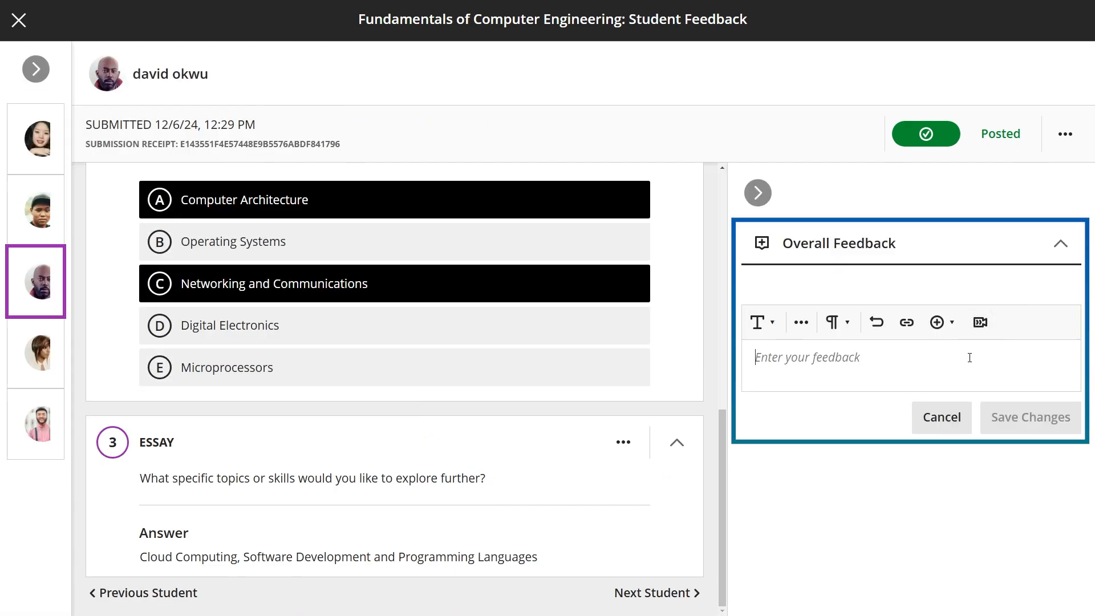
{"action": "left_click", "coordinate": [19, 21]}
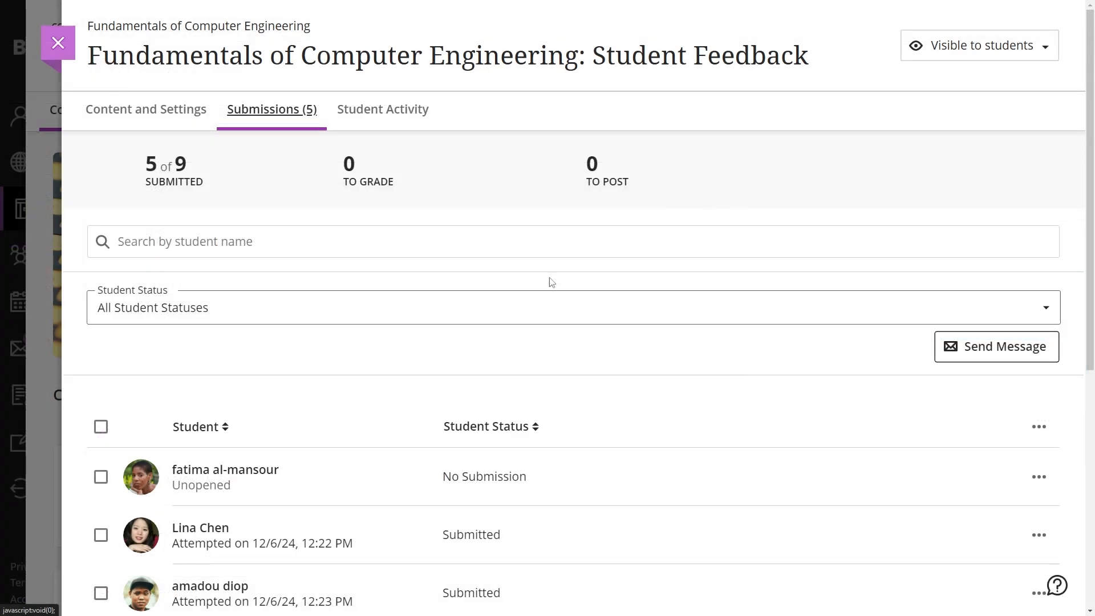
Export the Student Activity Details for the form as a downloaded spreadsheet
{"action": "left_click", "coordinate": [383, 110]}
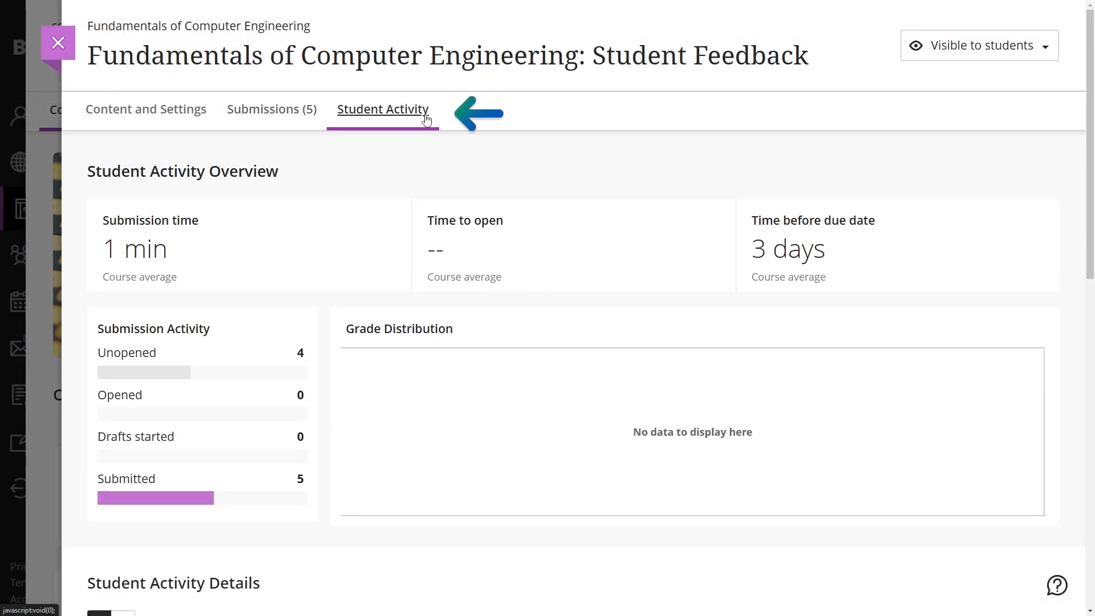
{"action": "mouse_move", "coordinate": [605, 317]}
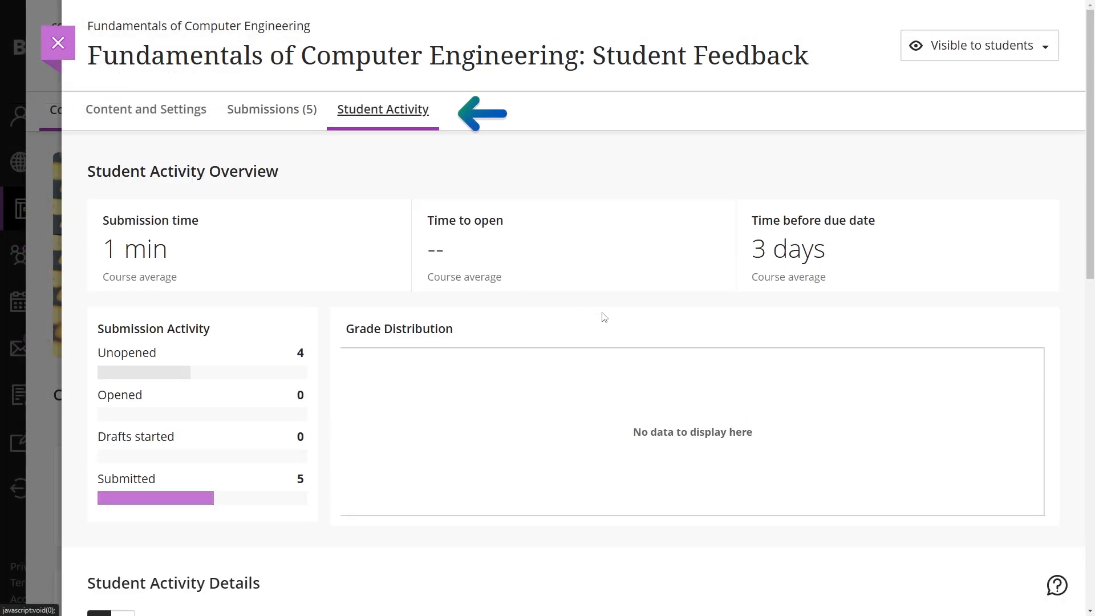
{"action": "scroll", "scroll_direction": "down", "scroll_amount": 3}
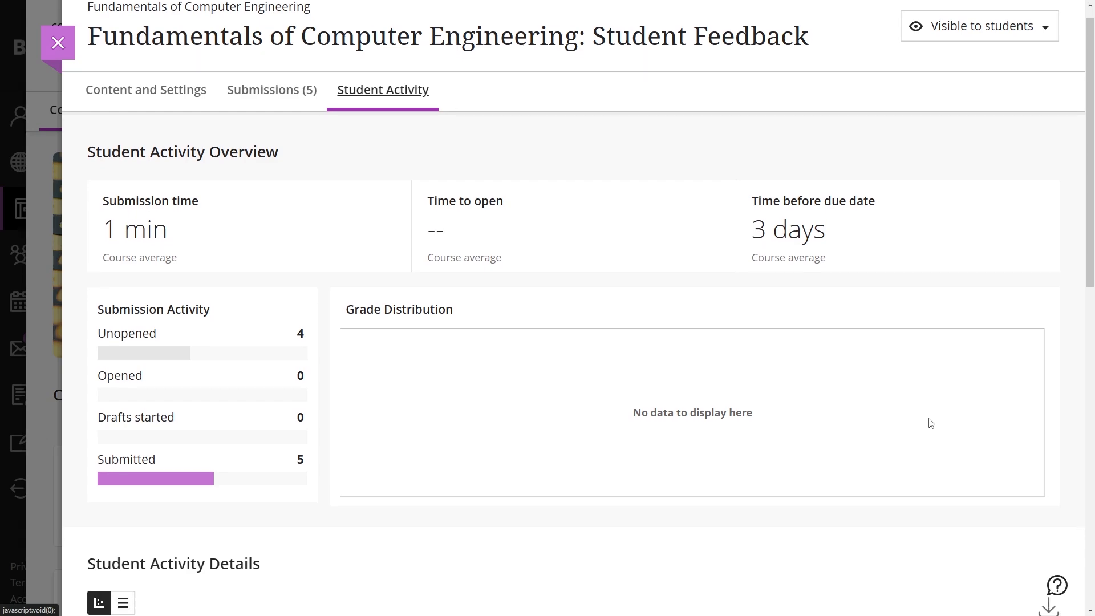
{"action": "scroll", "scroll_direction": "down", "scroll_amount": 3}
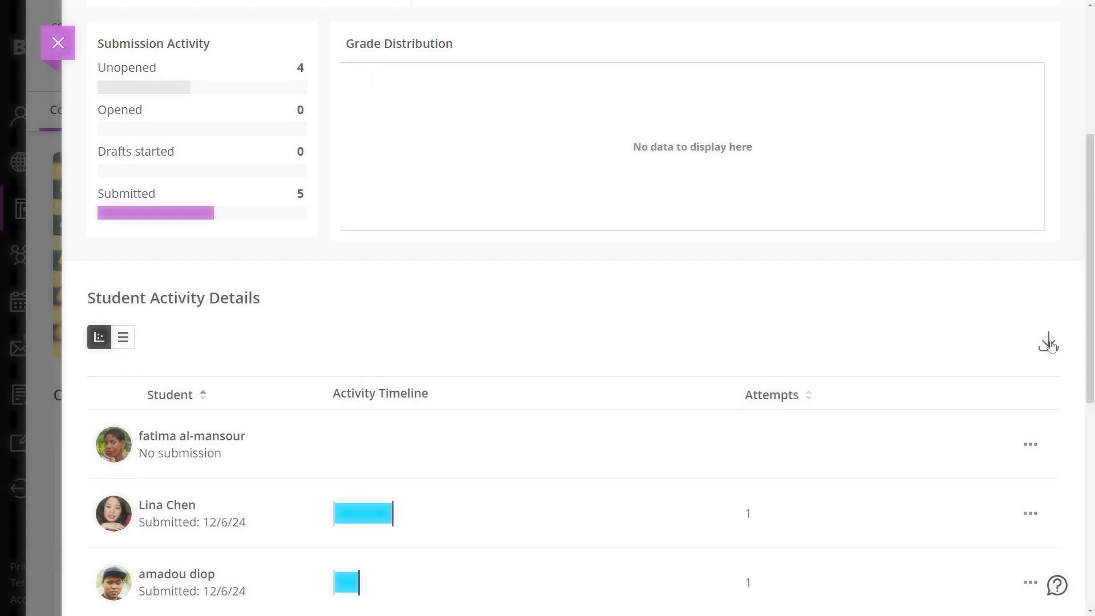
{"action": "left_click", "coordinate": [1046, 343]}
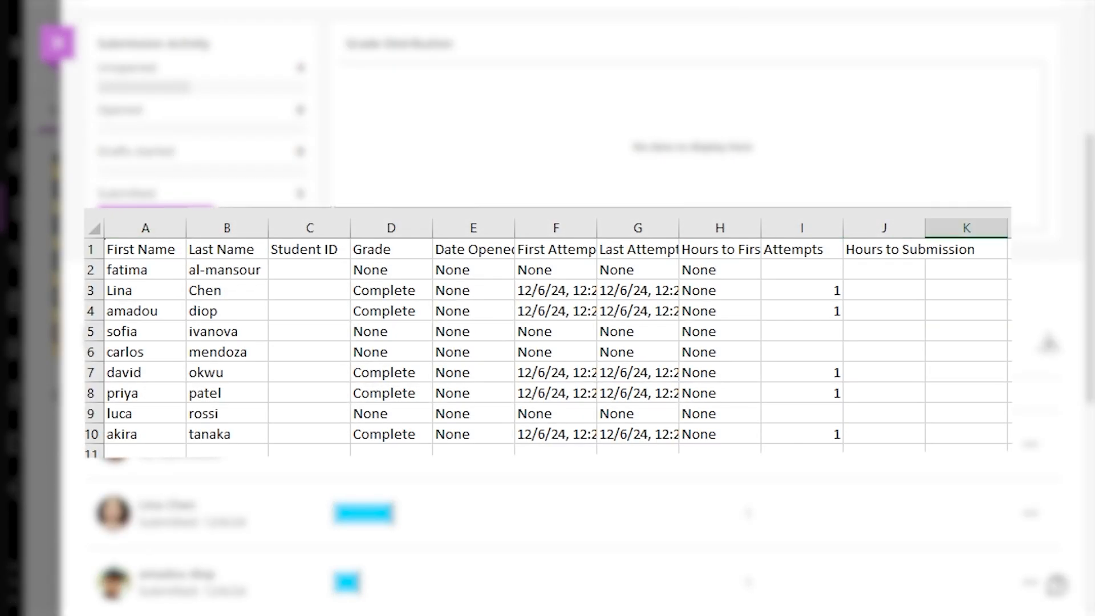